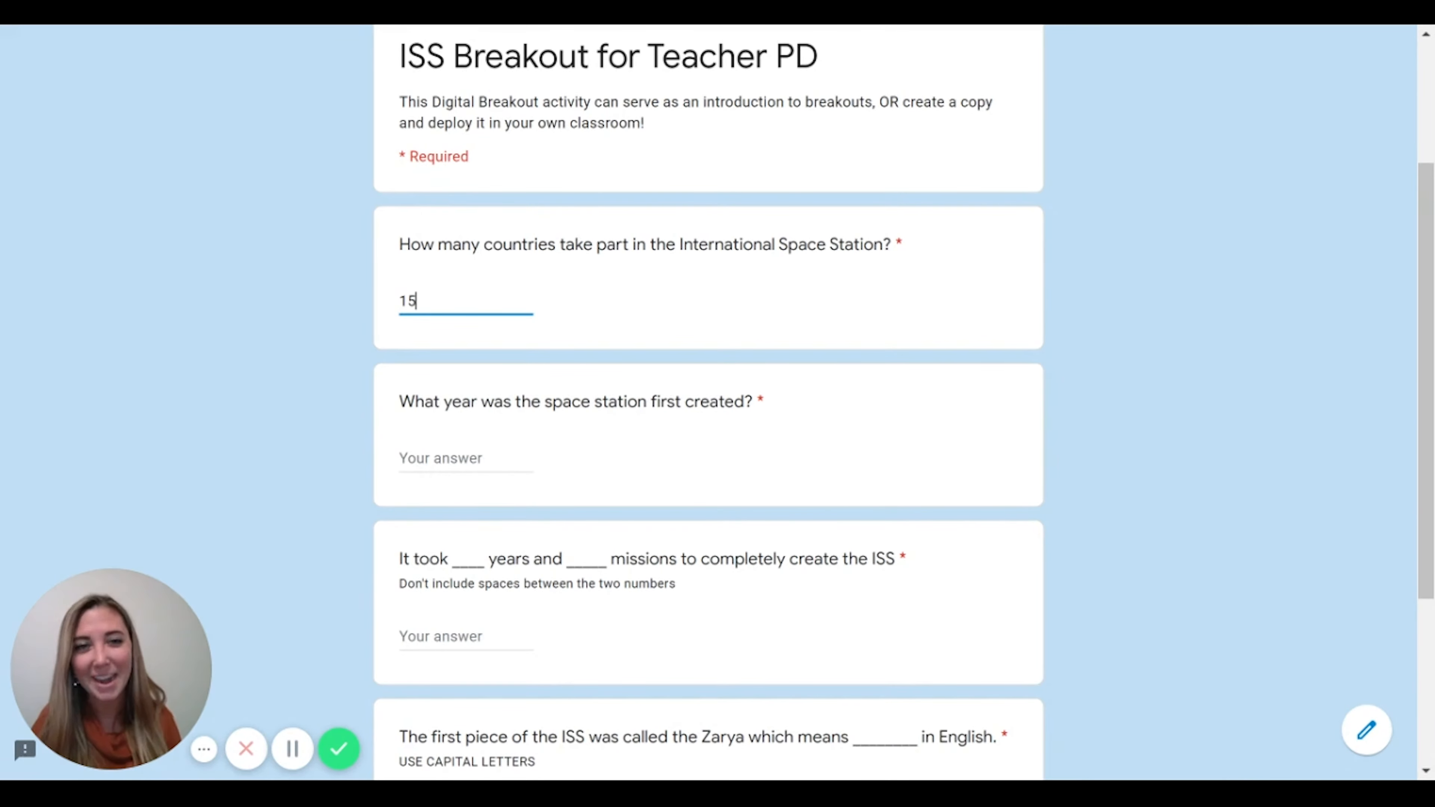
- Enter 1998 as the founding year and 03 for the years-and-missions answer
scroll("down", 3)
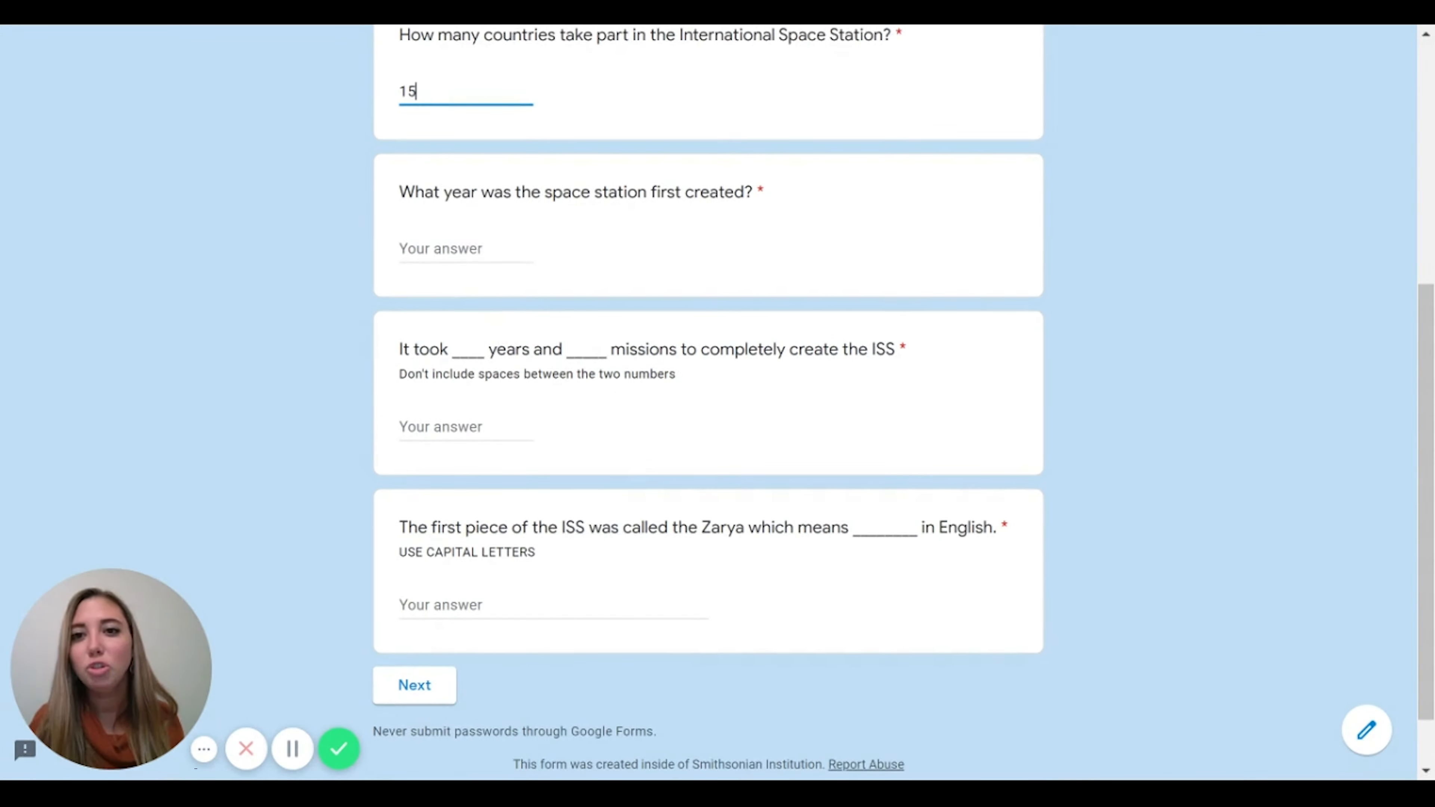
type("1")
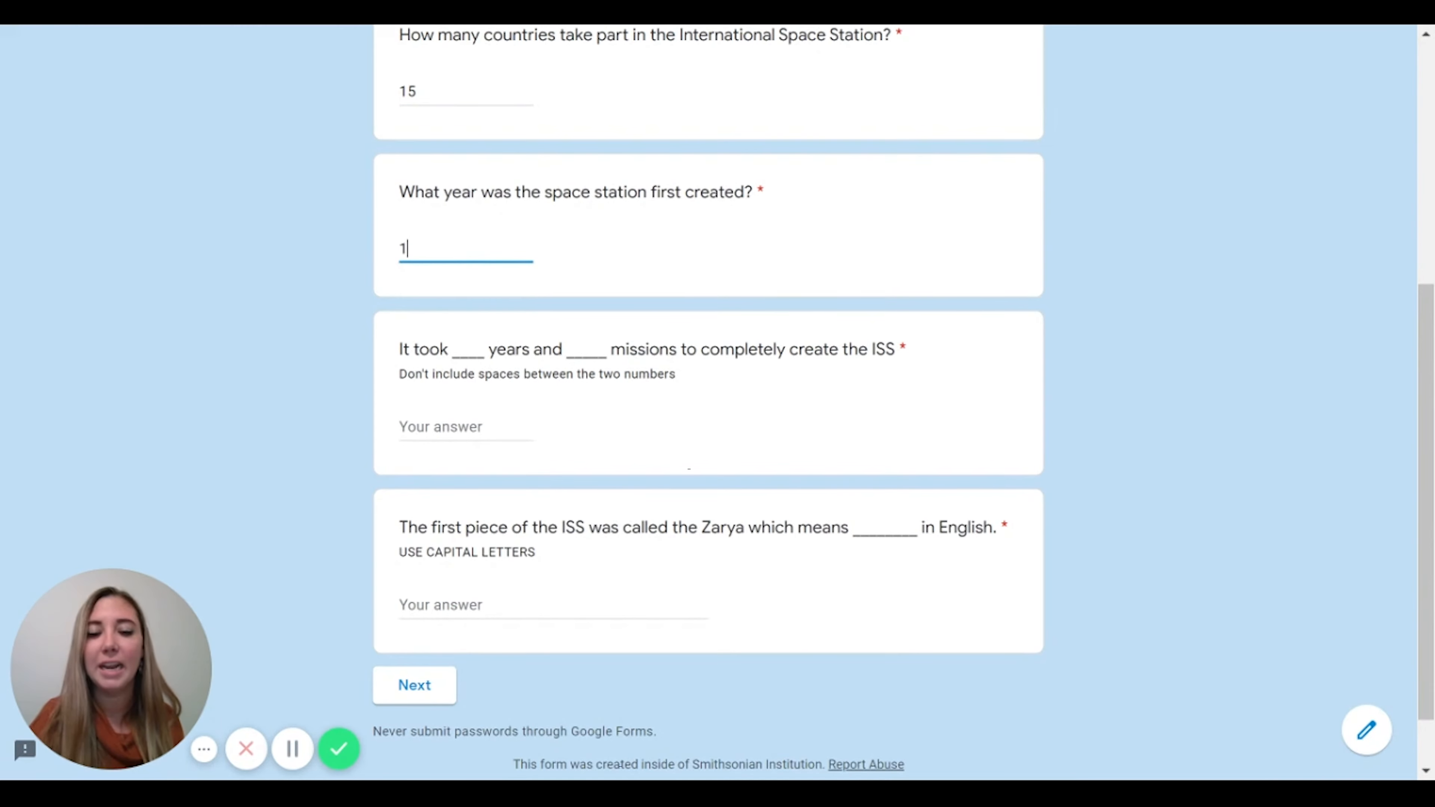
type("998")
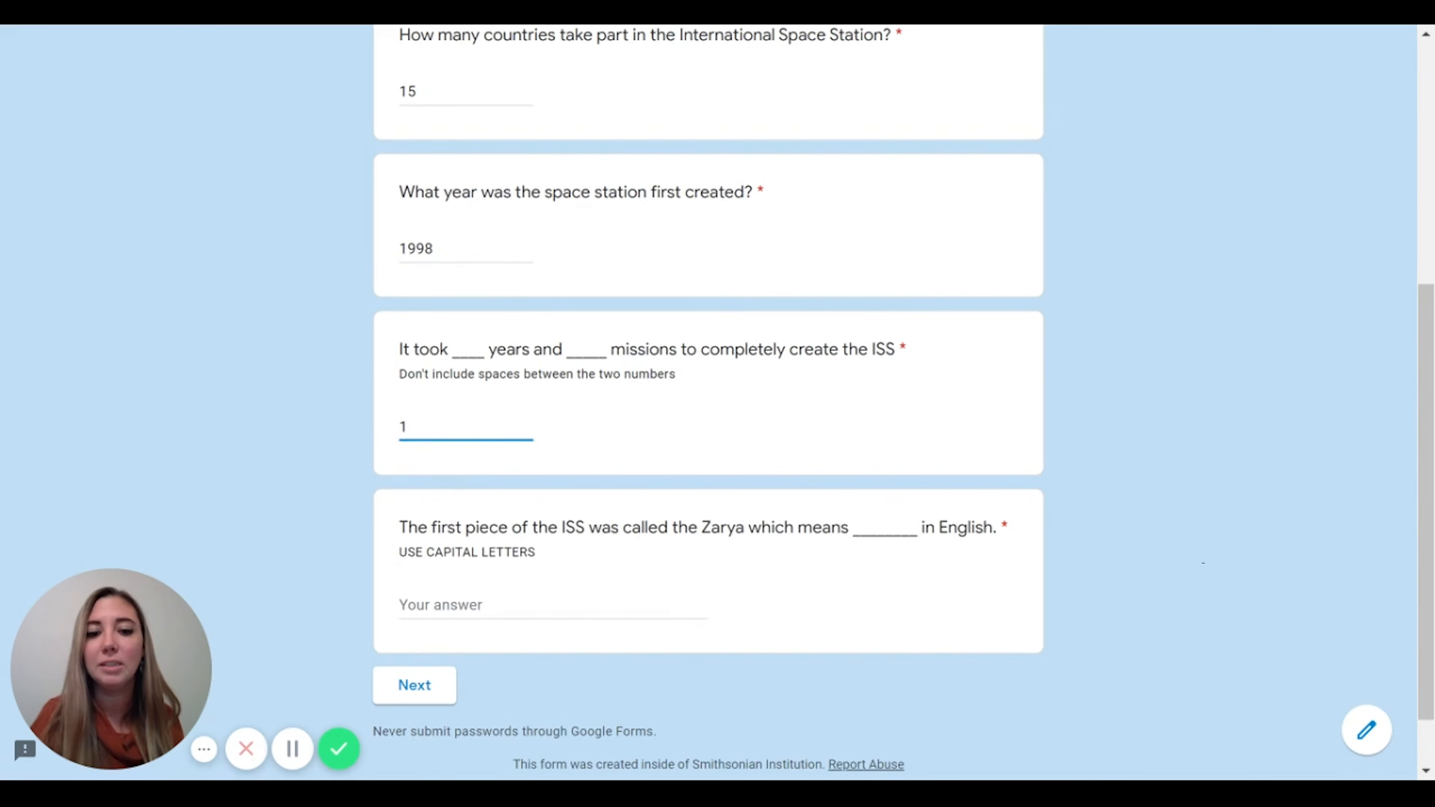
type("03")
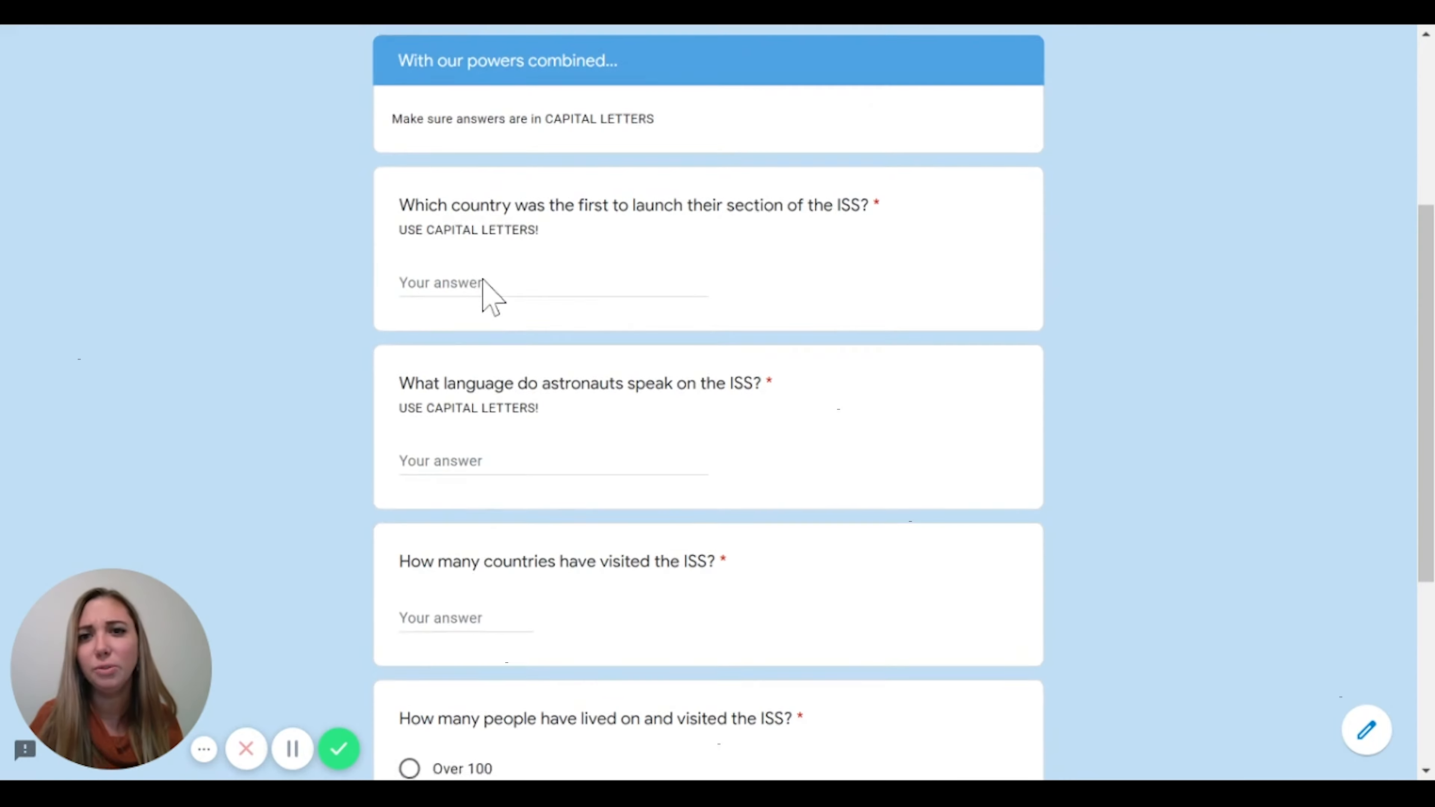
scroll("down", 3)
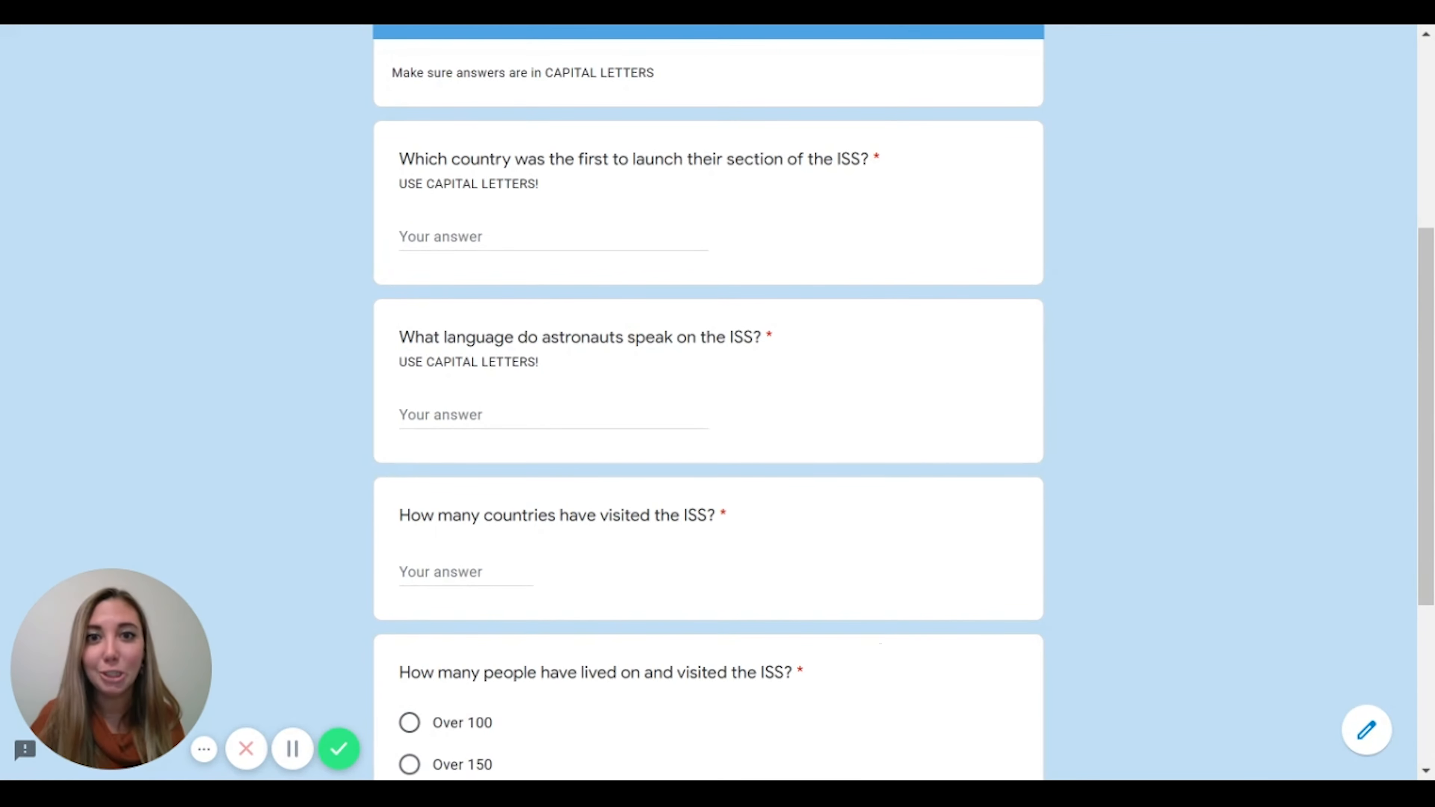
left_click(553, 236)
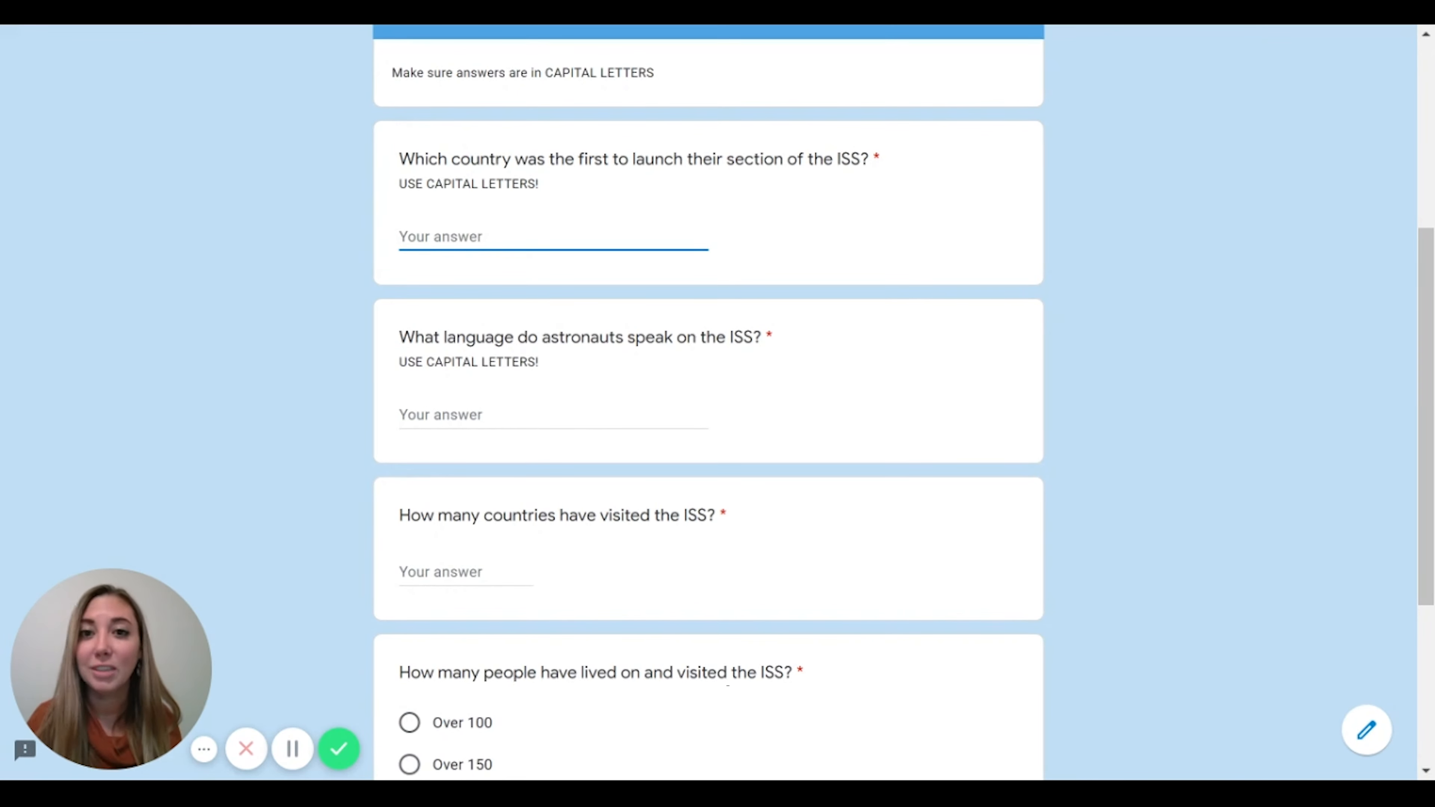
- Fill the three text answers with RUSSIA, ENGLISH and 17
left_click(553, 237)
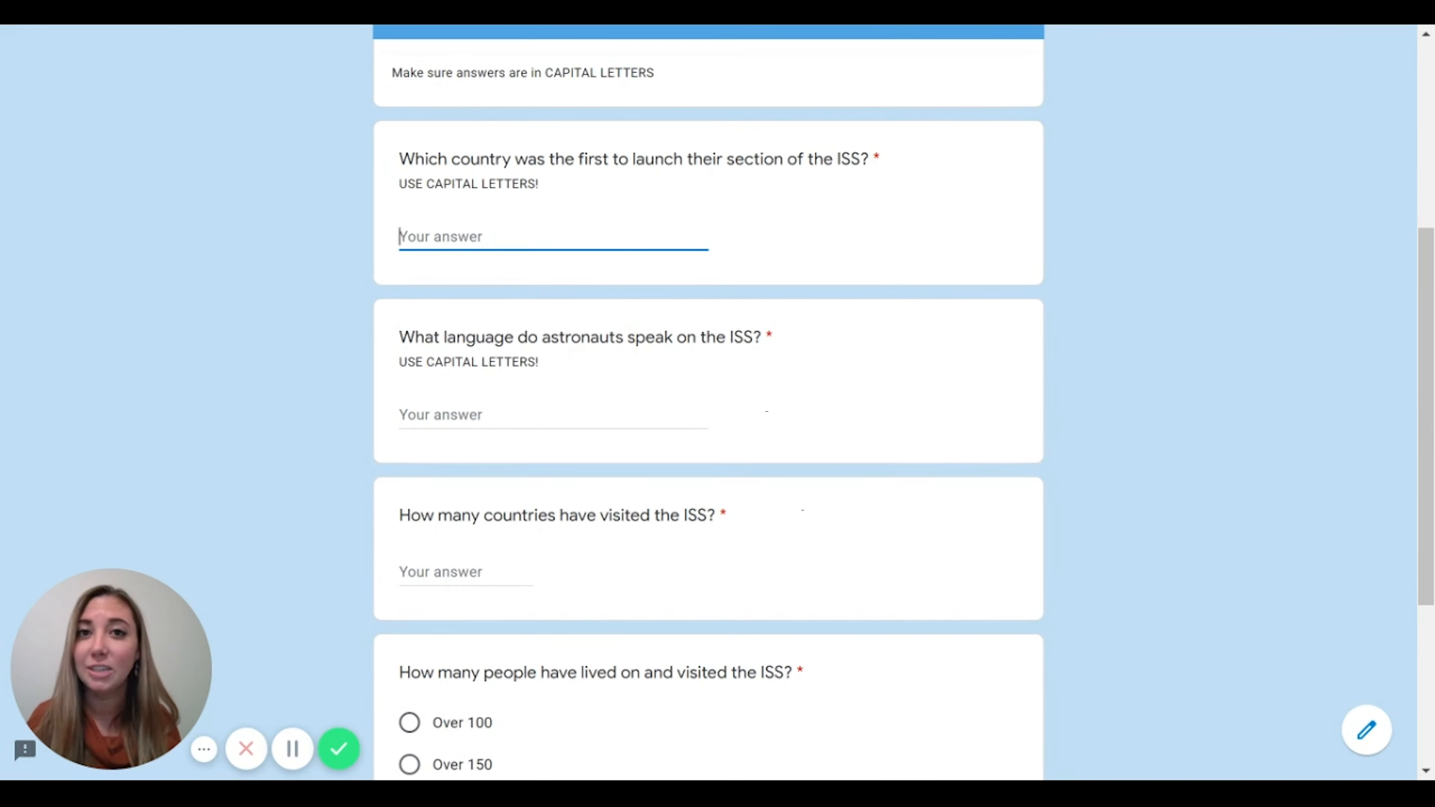
type("RUSSIA")
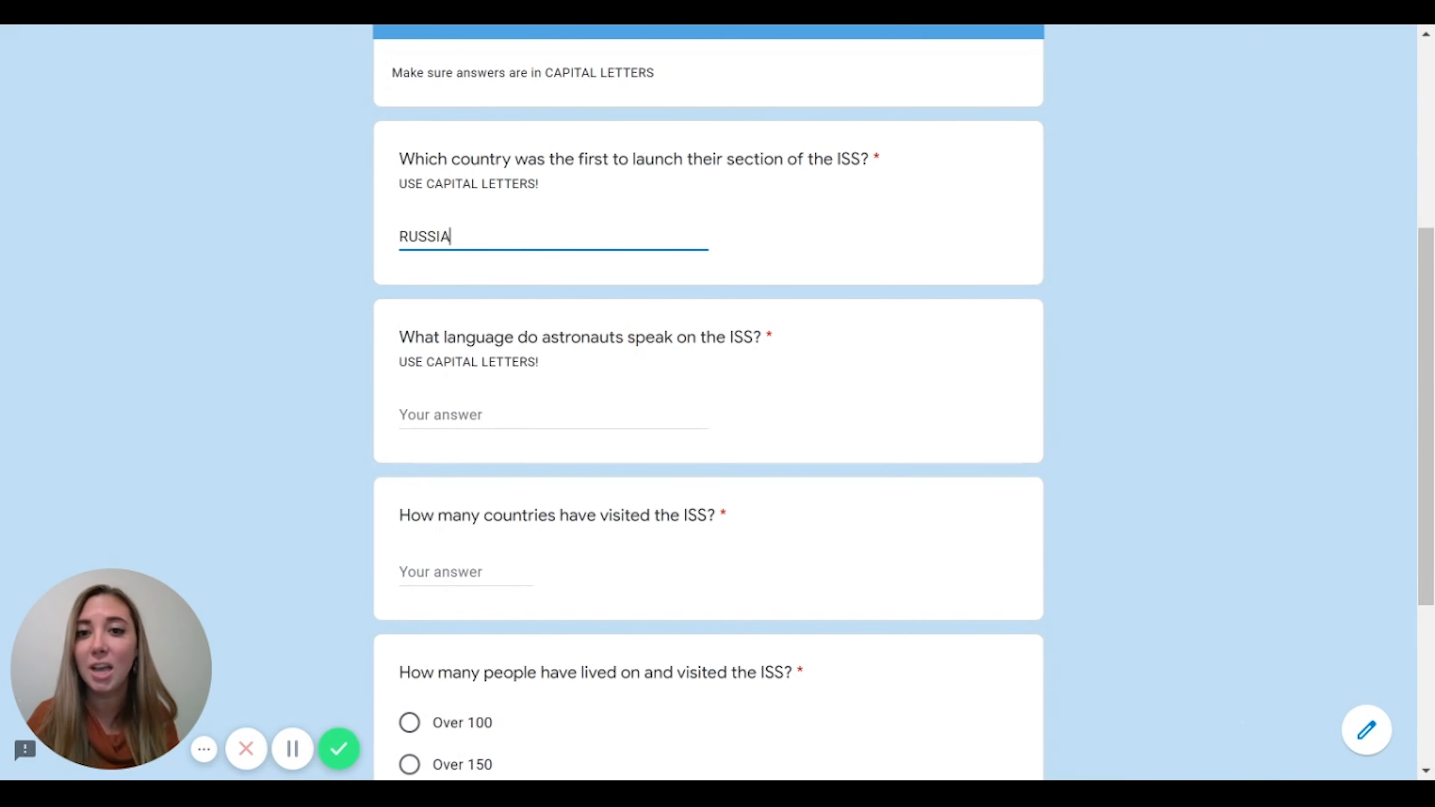
type("ENGLISH")
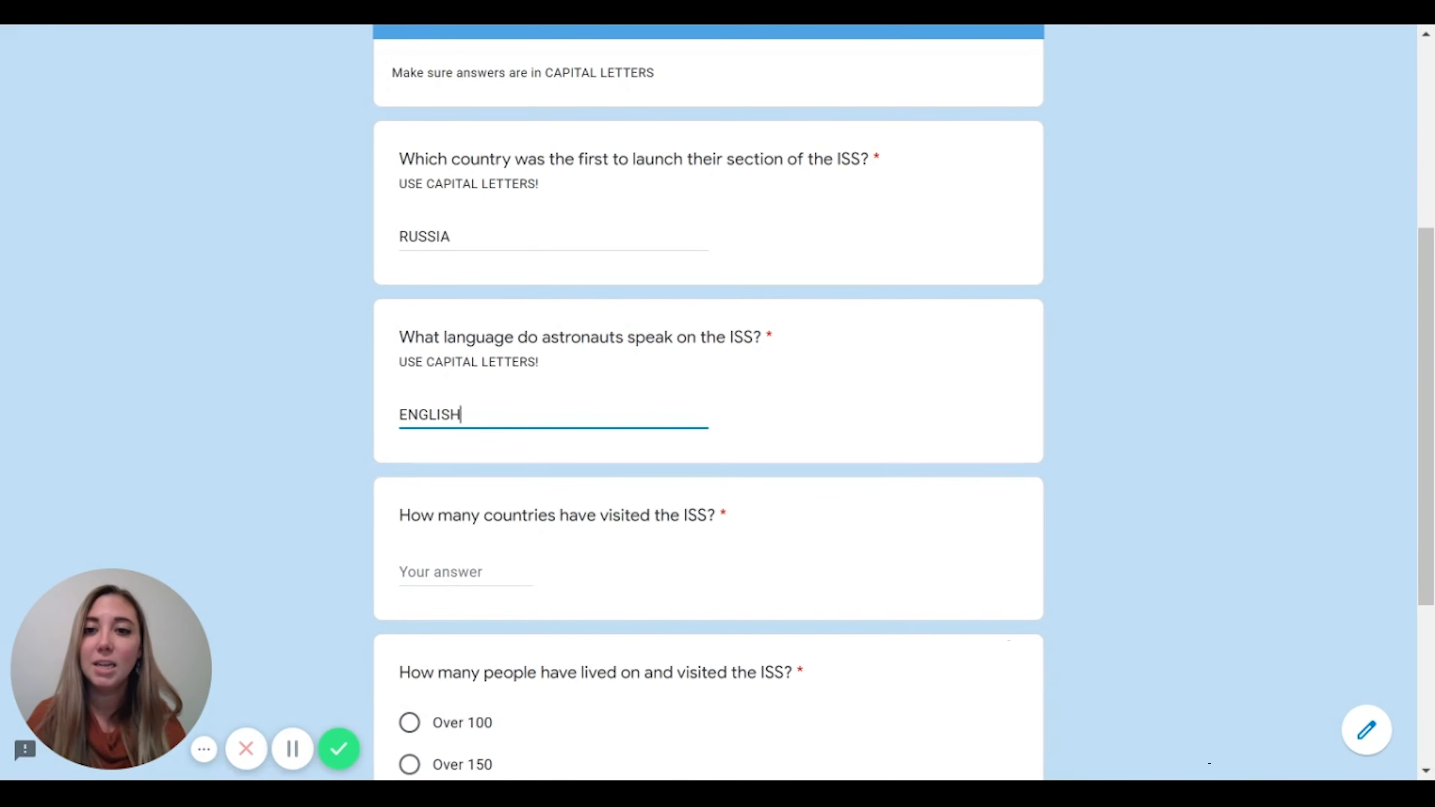
type("17")
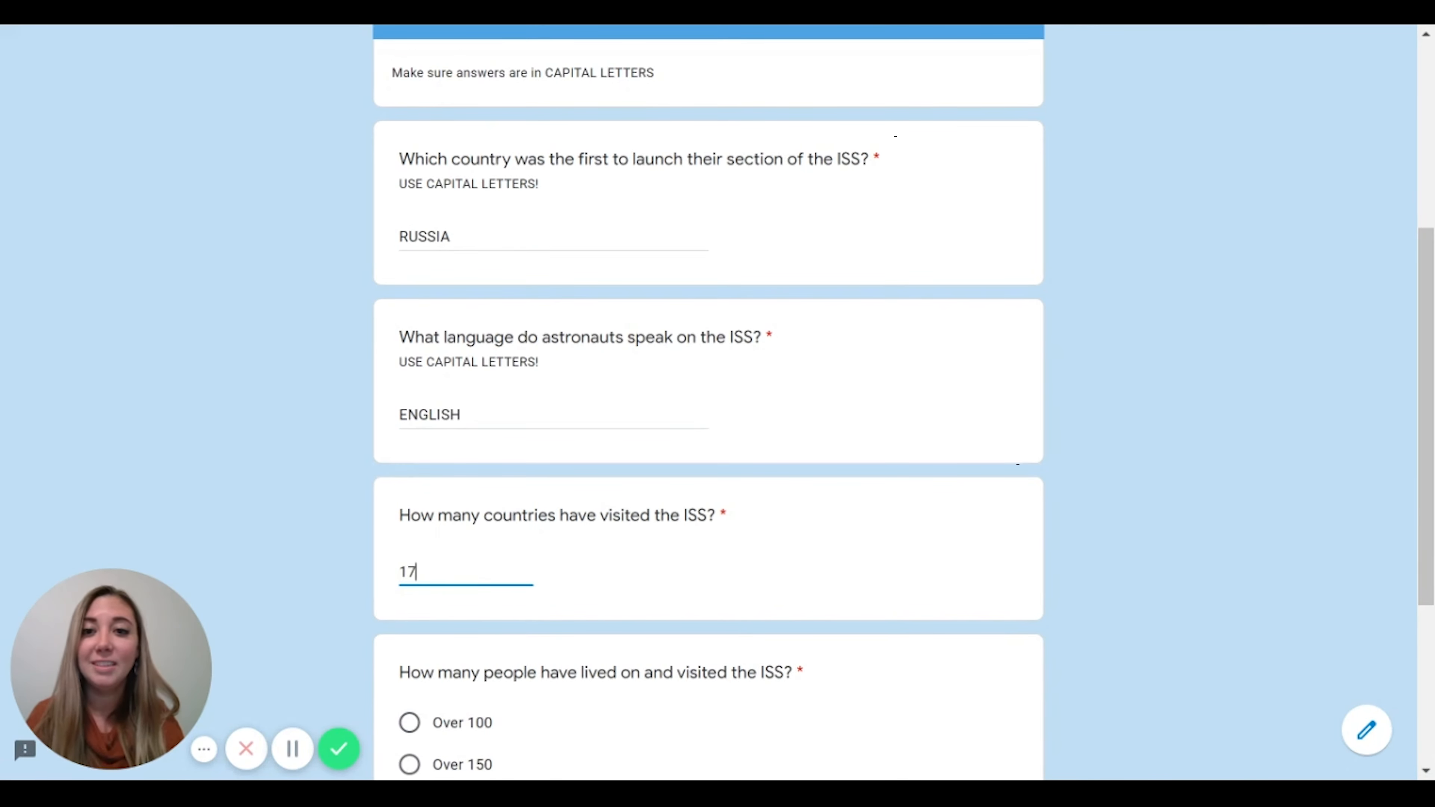
- Choose Over 100 for how many people have lived on the ISS
scroll("down", 3)
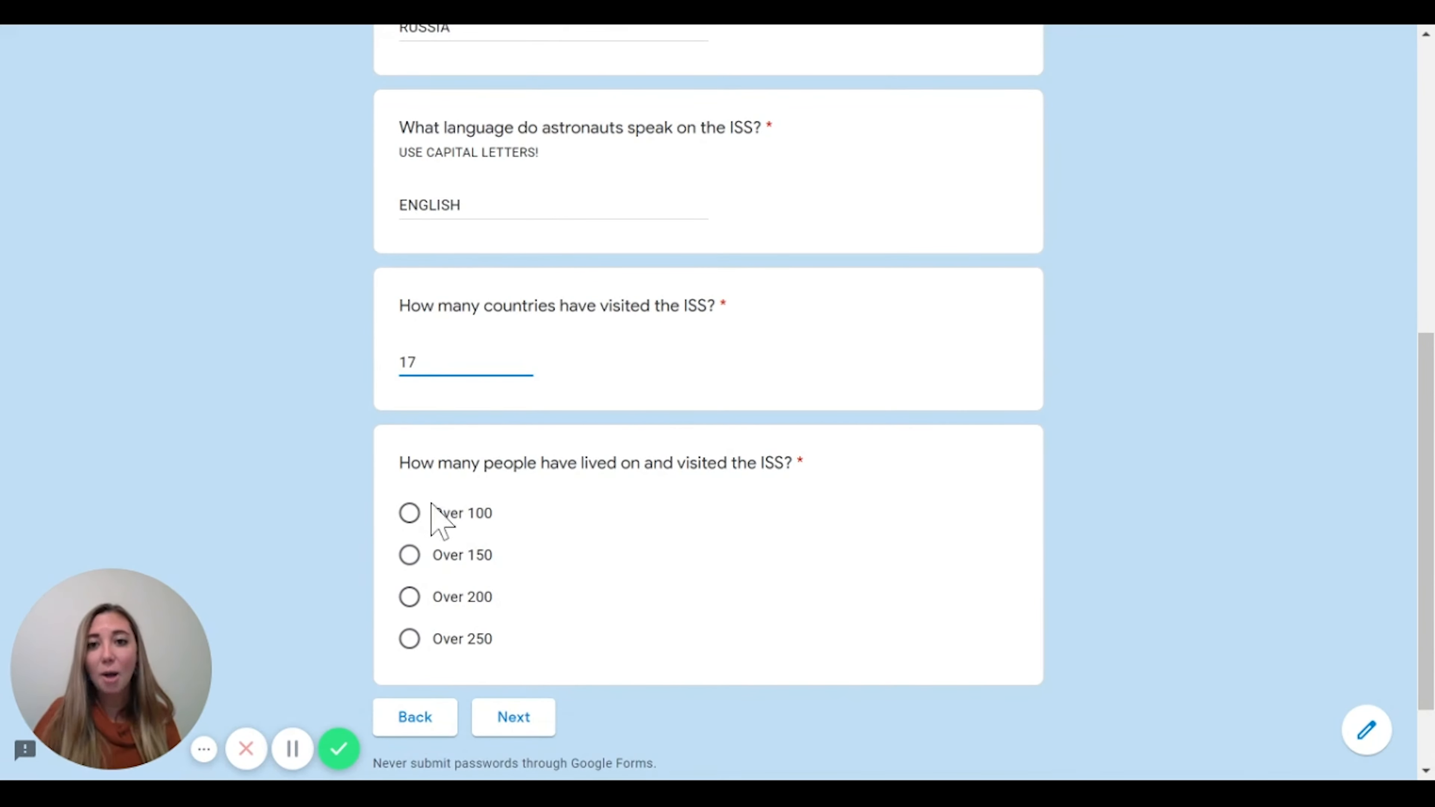
mouse_move(584, 503)
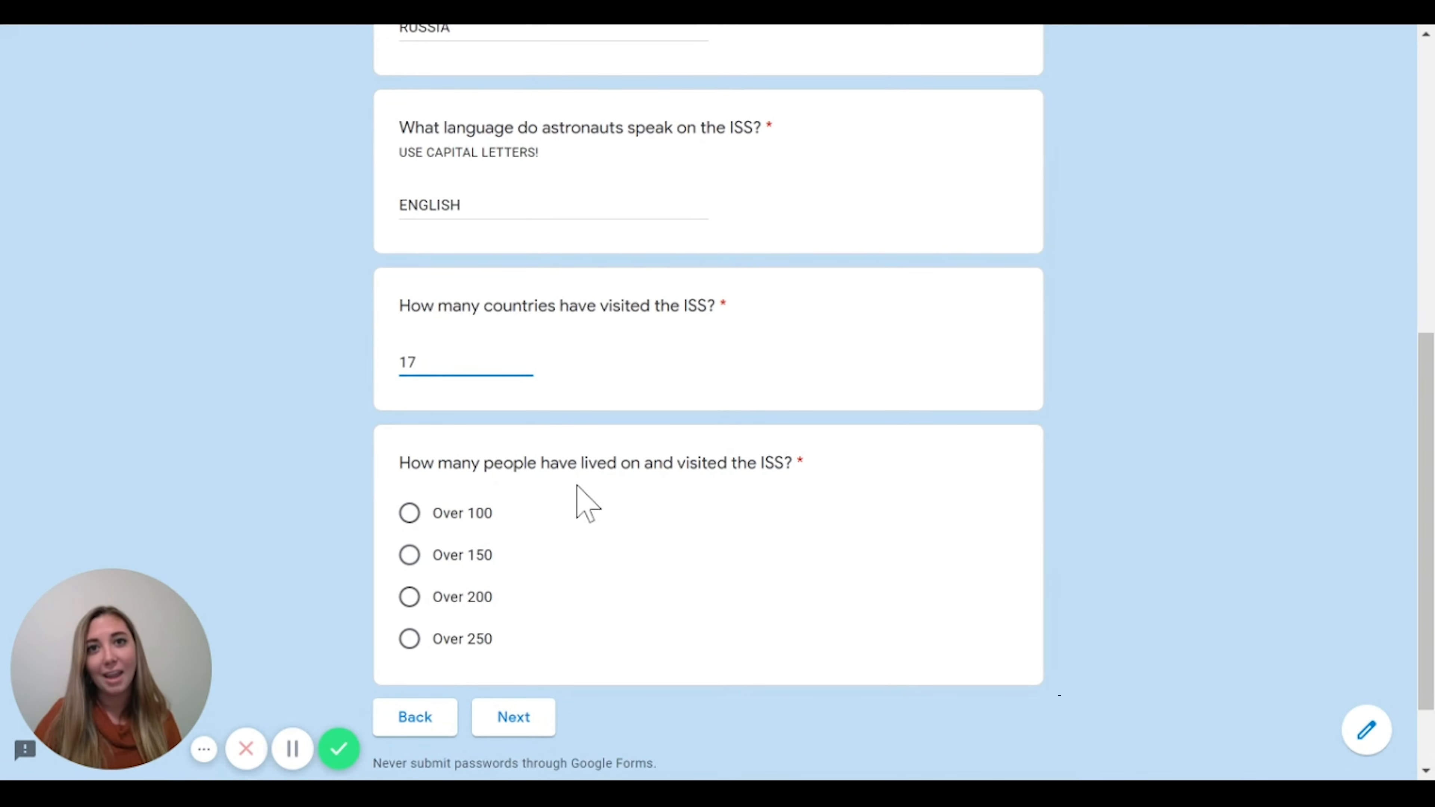
scroll("down", 3)
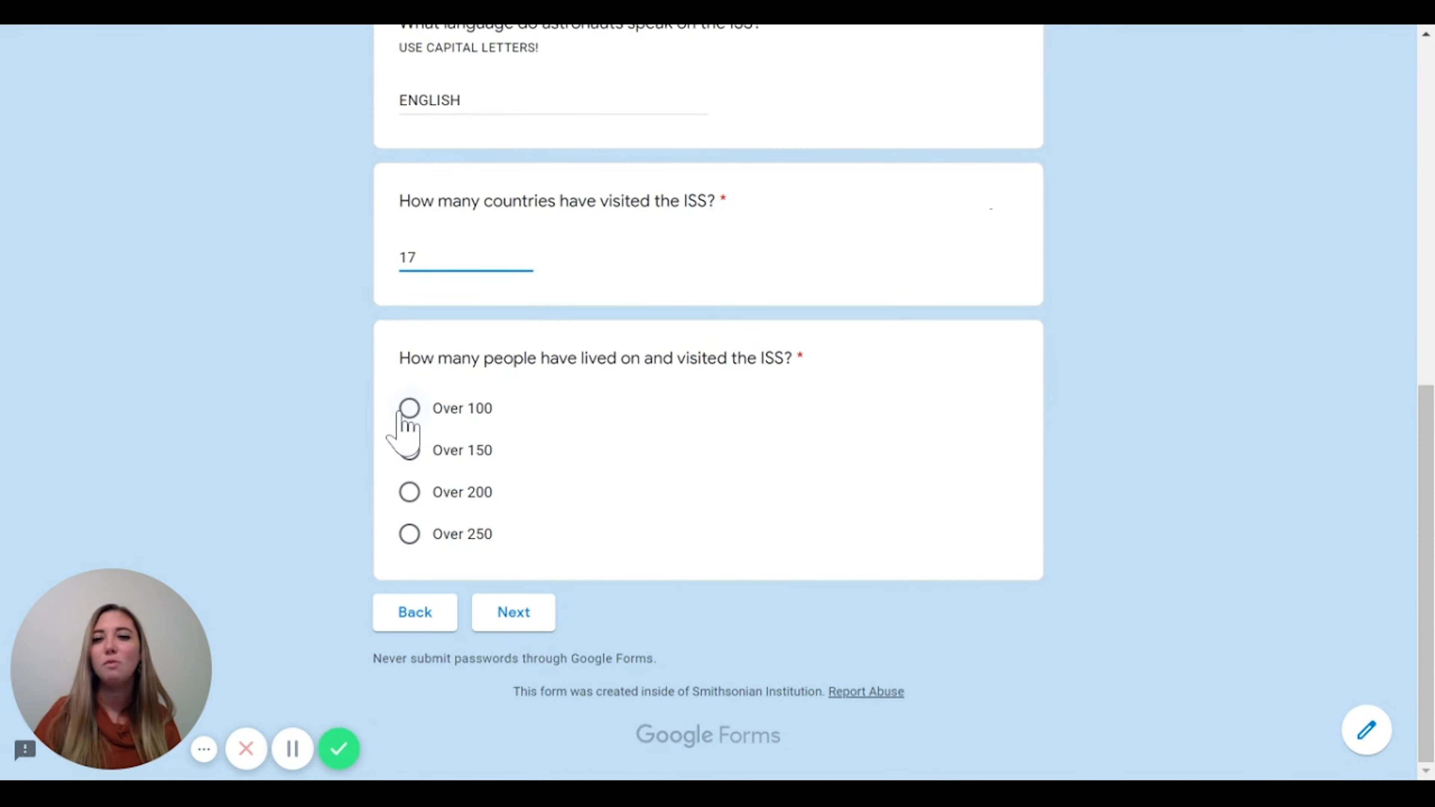
left_click(408, 408)
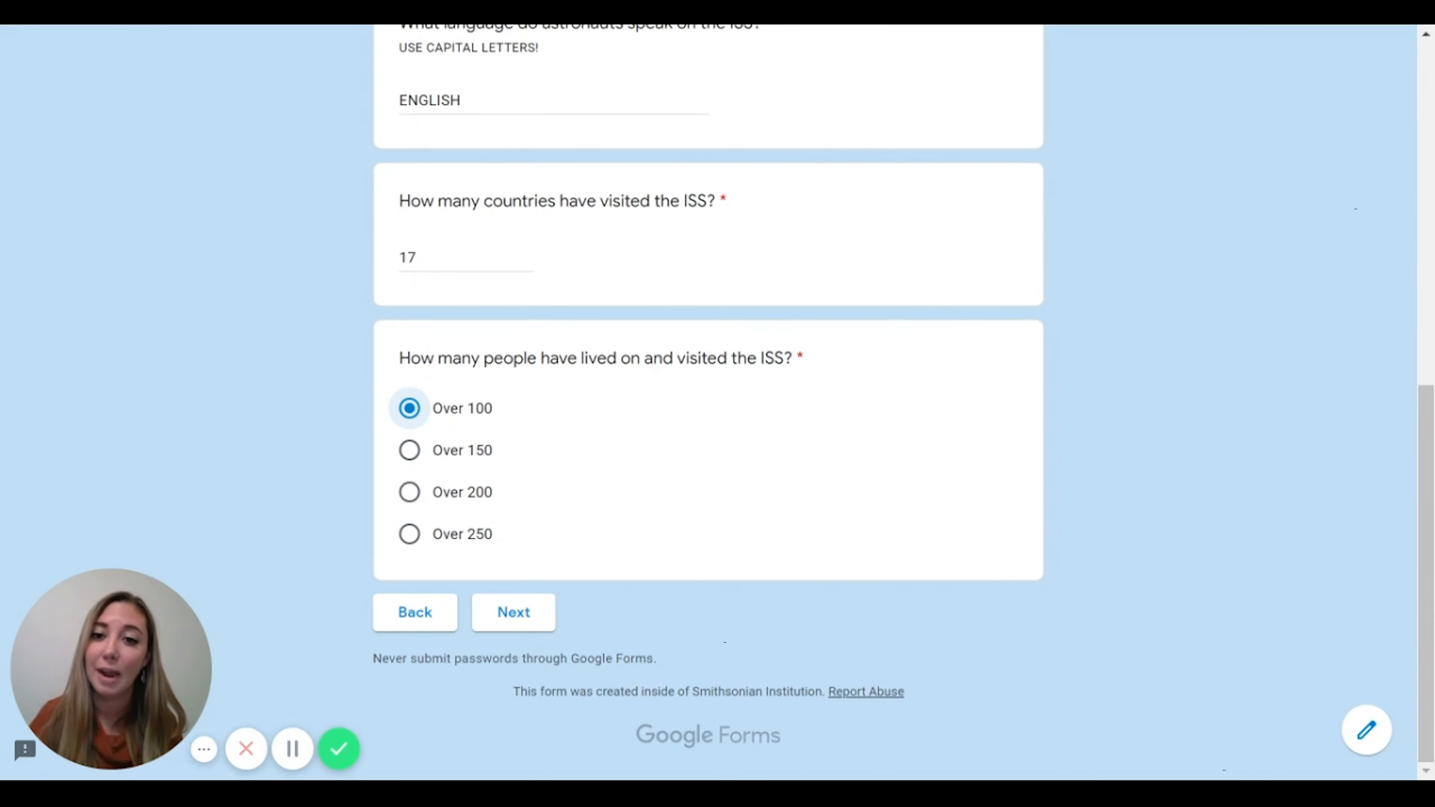
left_click(408, 407)
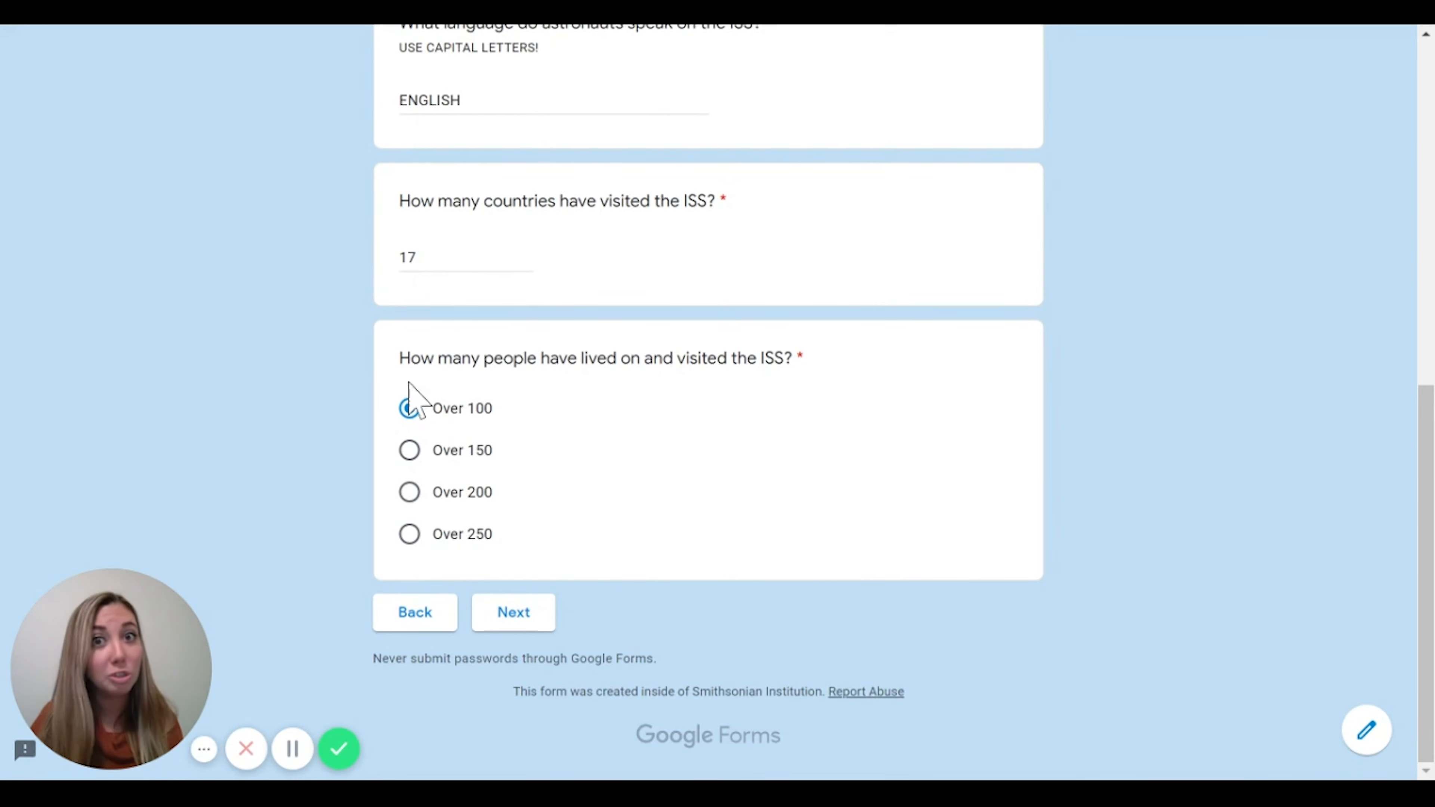
left_click(408, 408)
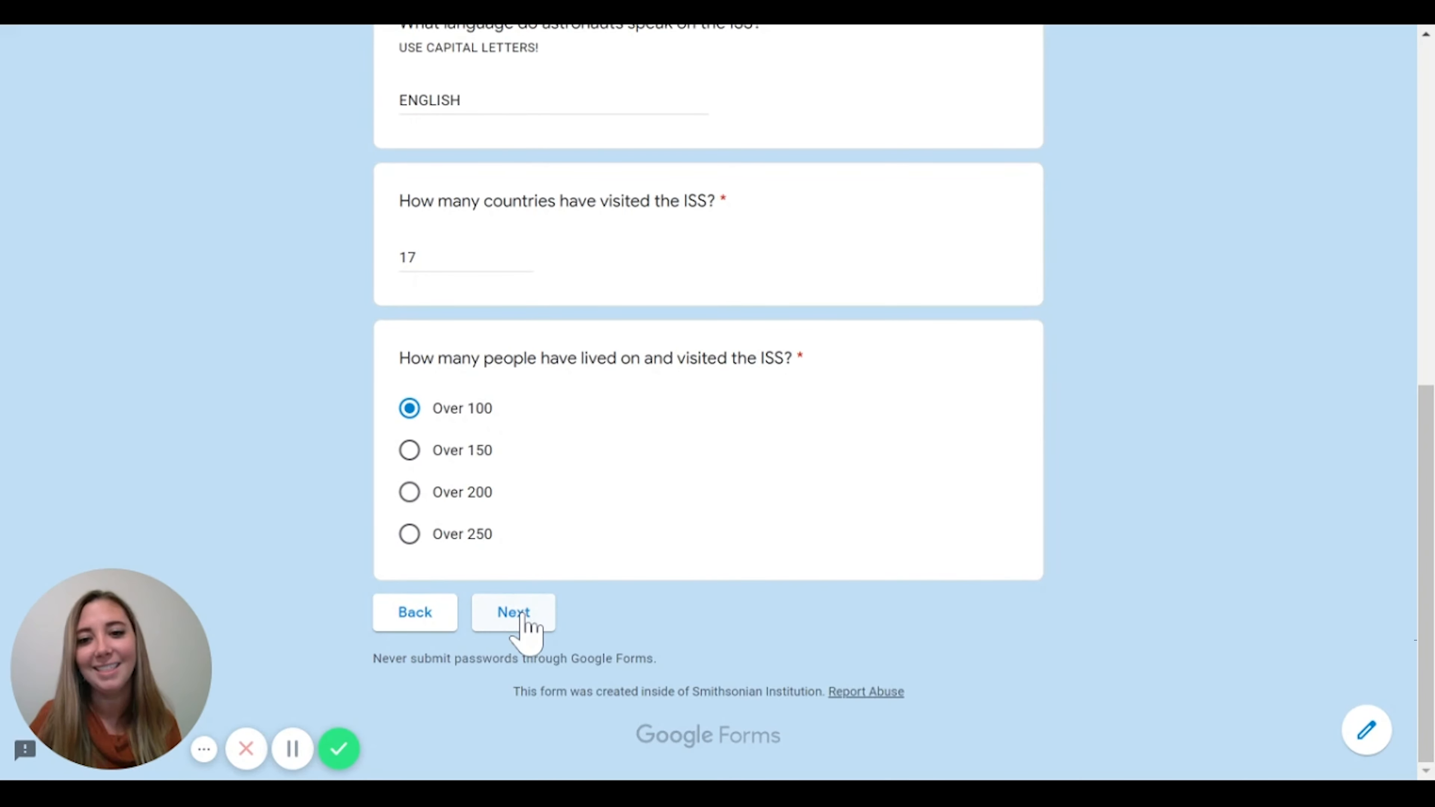
- Advance to the Try Again page and choose YES to retry the multiple choice question
left_click(512, 612)
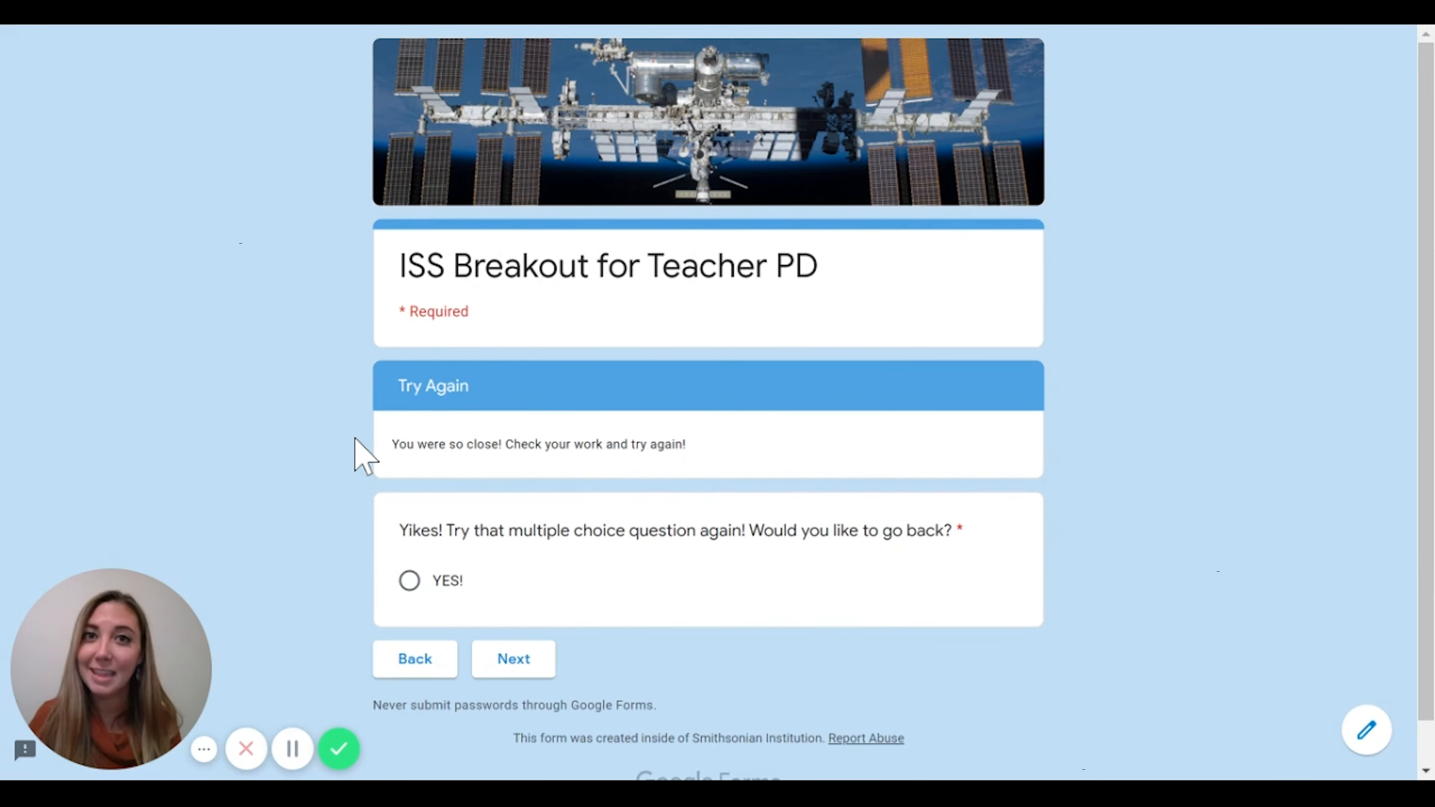
scroll("down", 3)
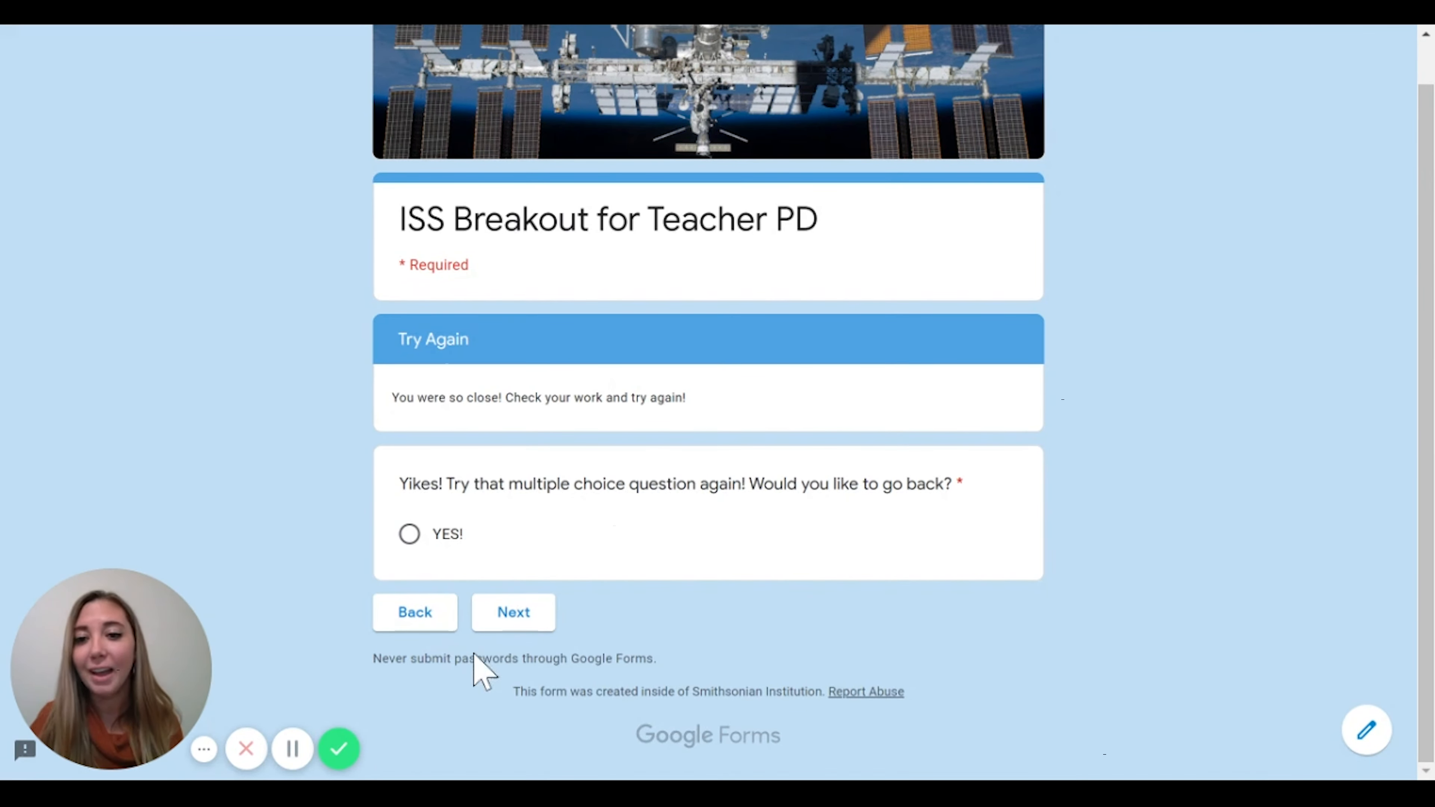
left_click(408, 533)
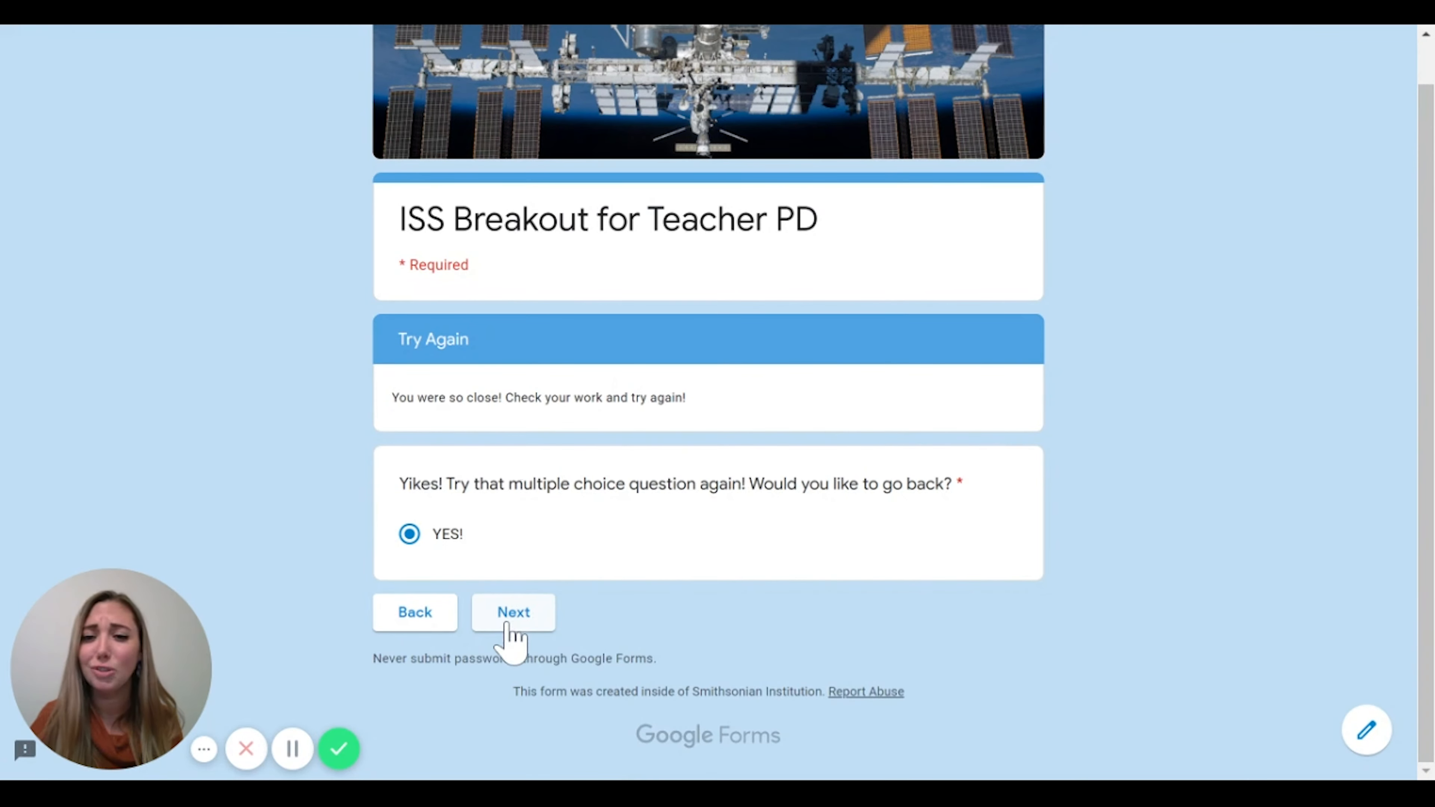
- Back in the section, change the people-on-the-ISS answer to Over 250 and reach the submit page
left_click(513, 612)
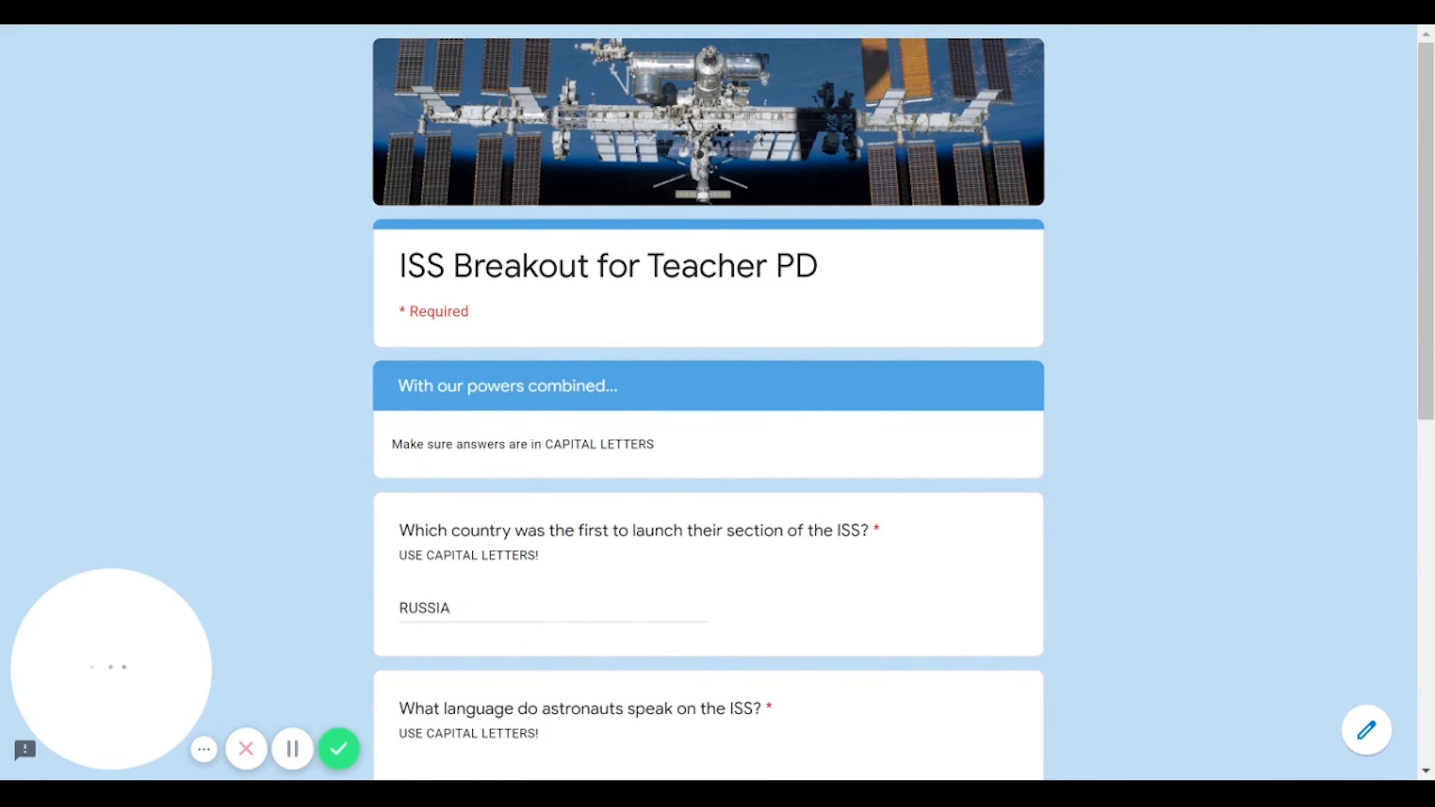
scroll("down", 3)
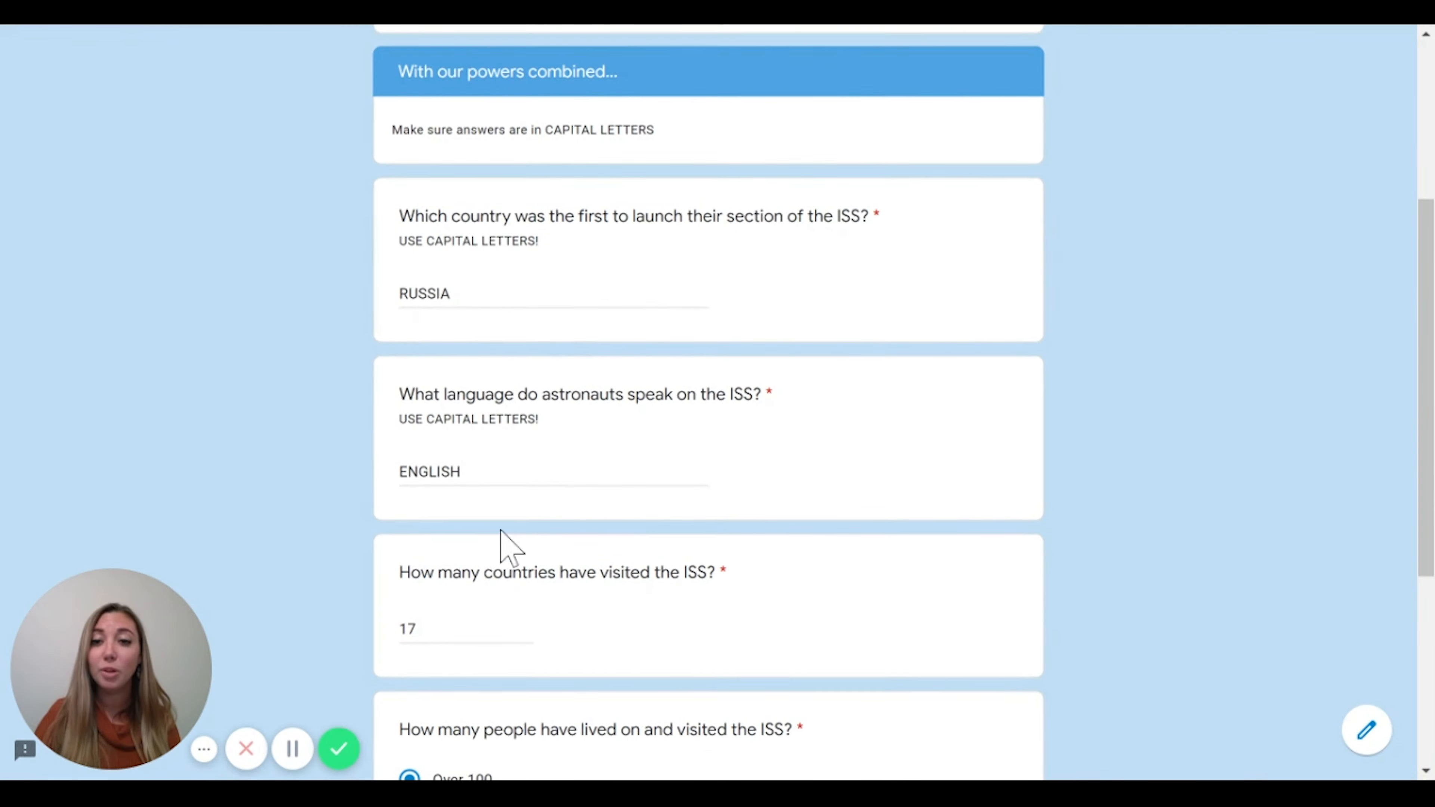
scroll("down", 3)
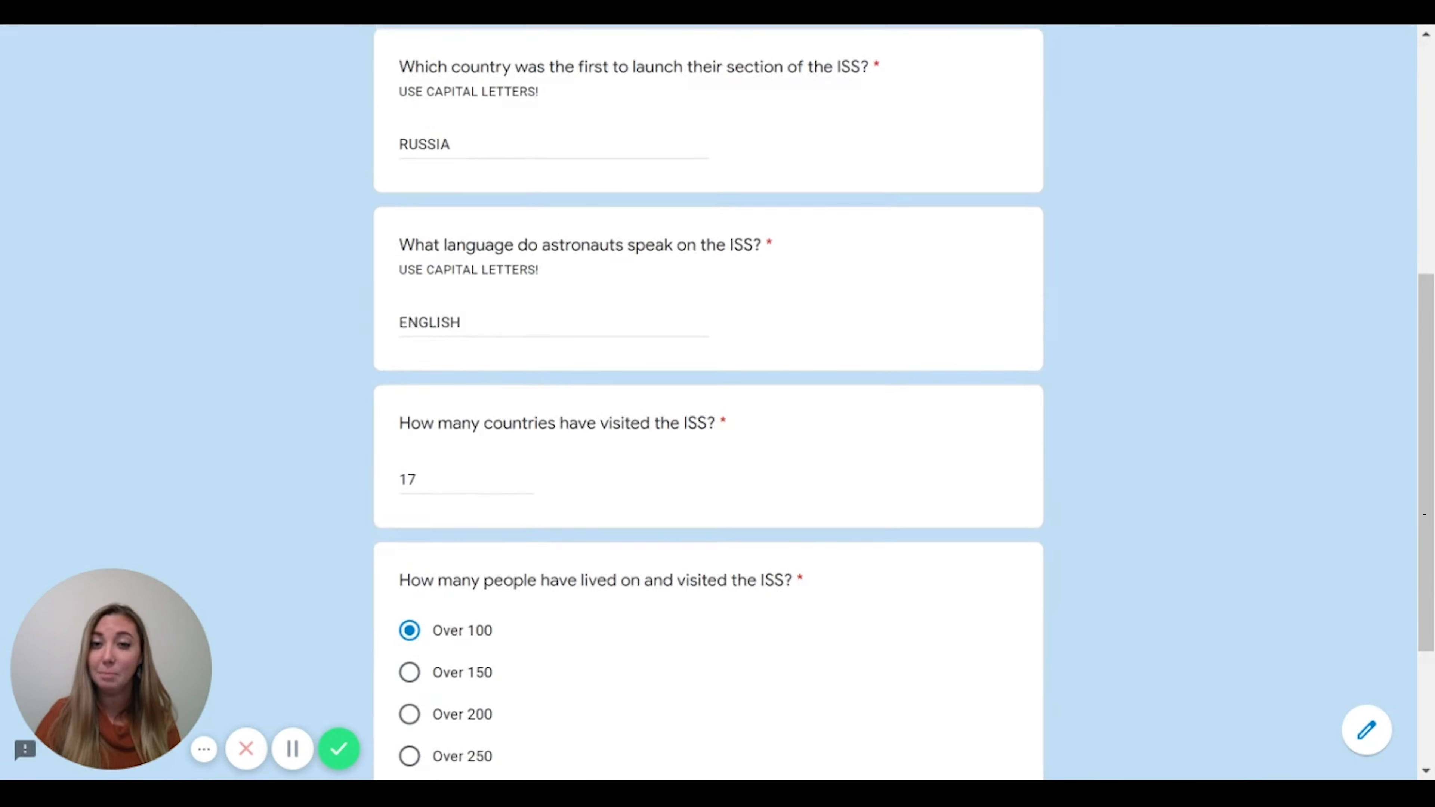
scroll("down", 3)
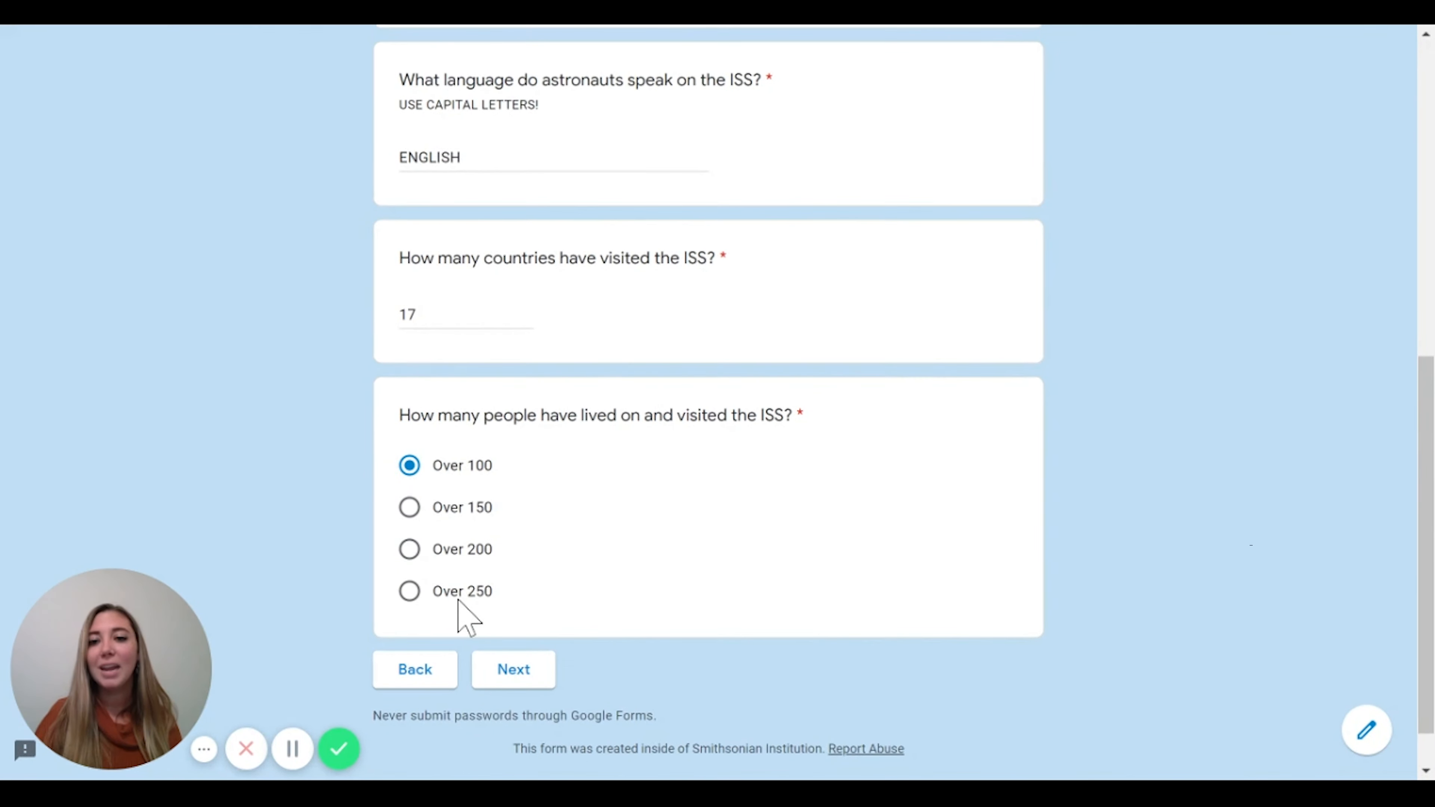
left_click(409, 591)
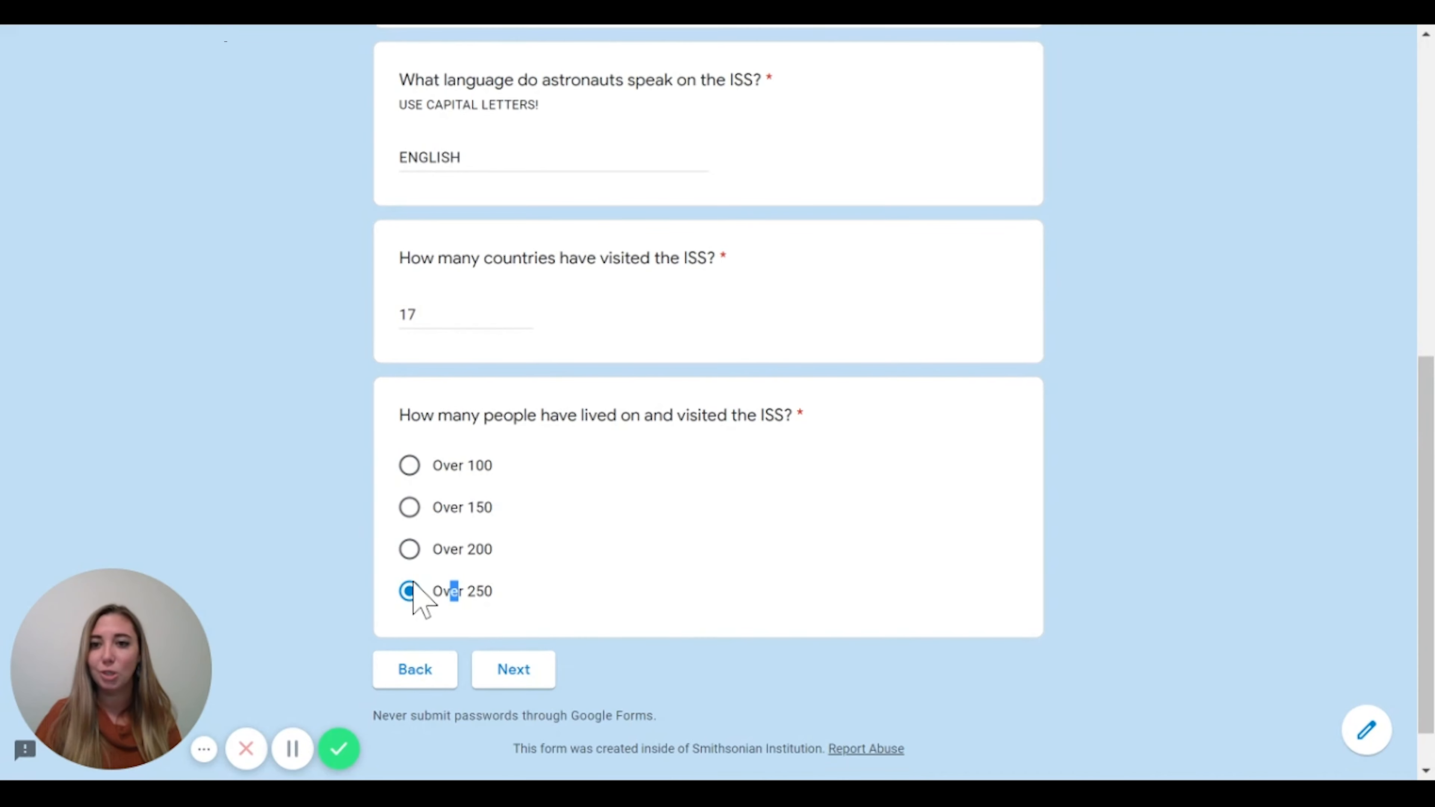
left_click(409, 590)
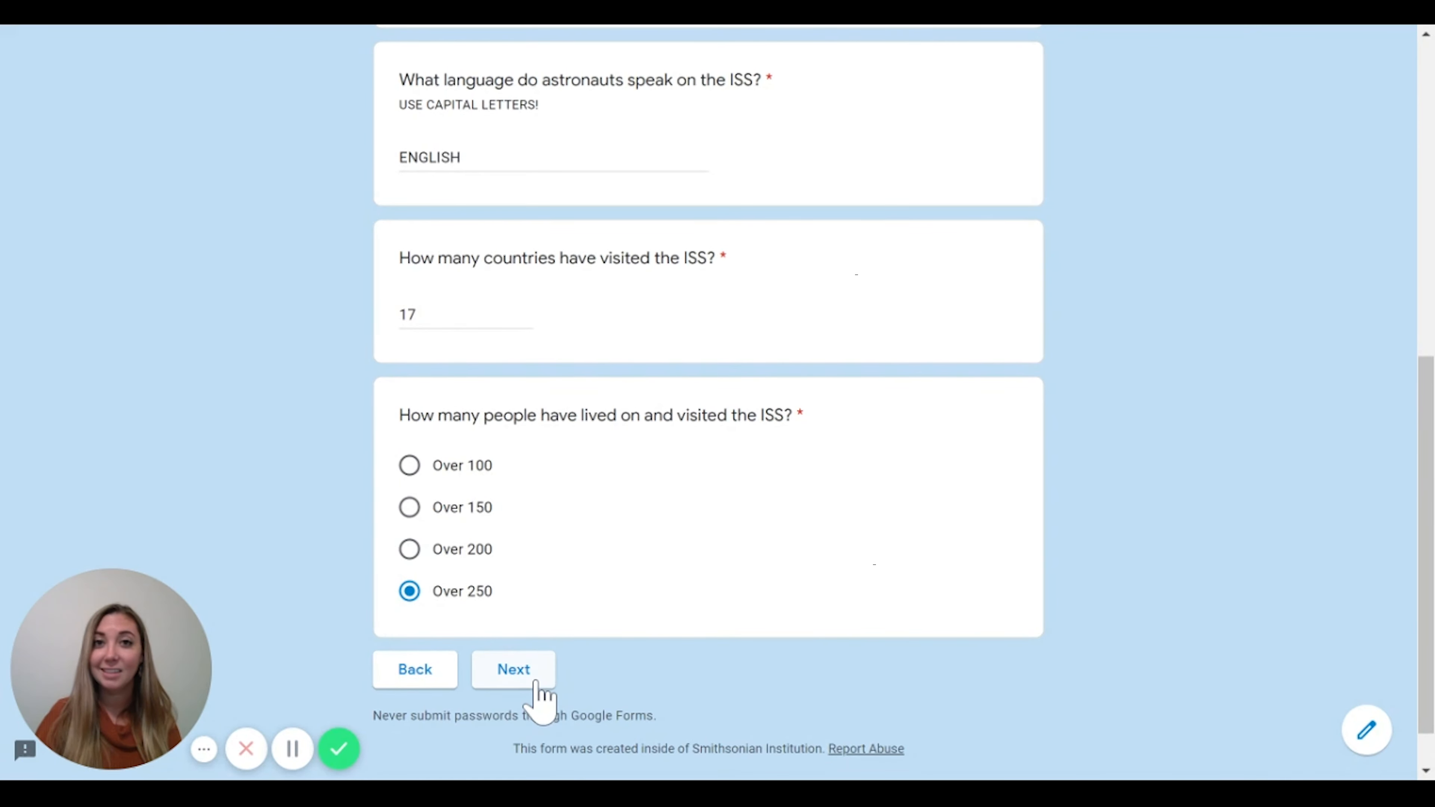
left_click(512, 669)
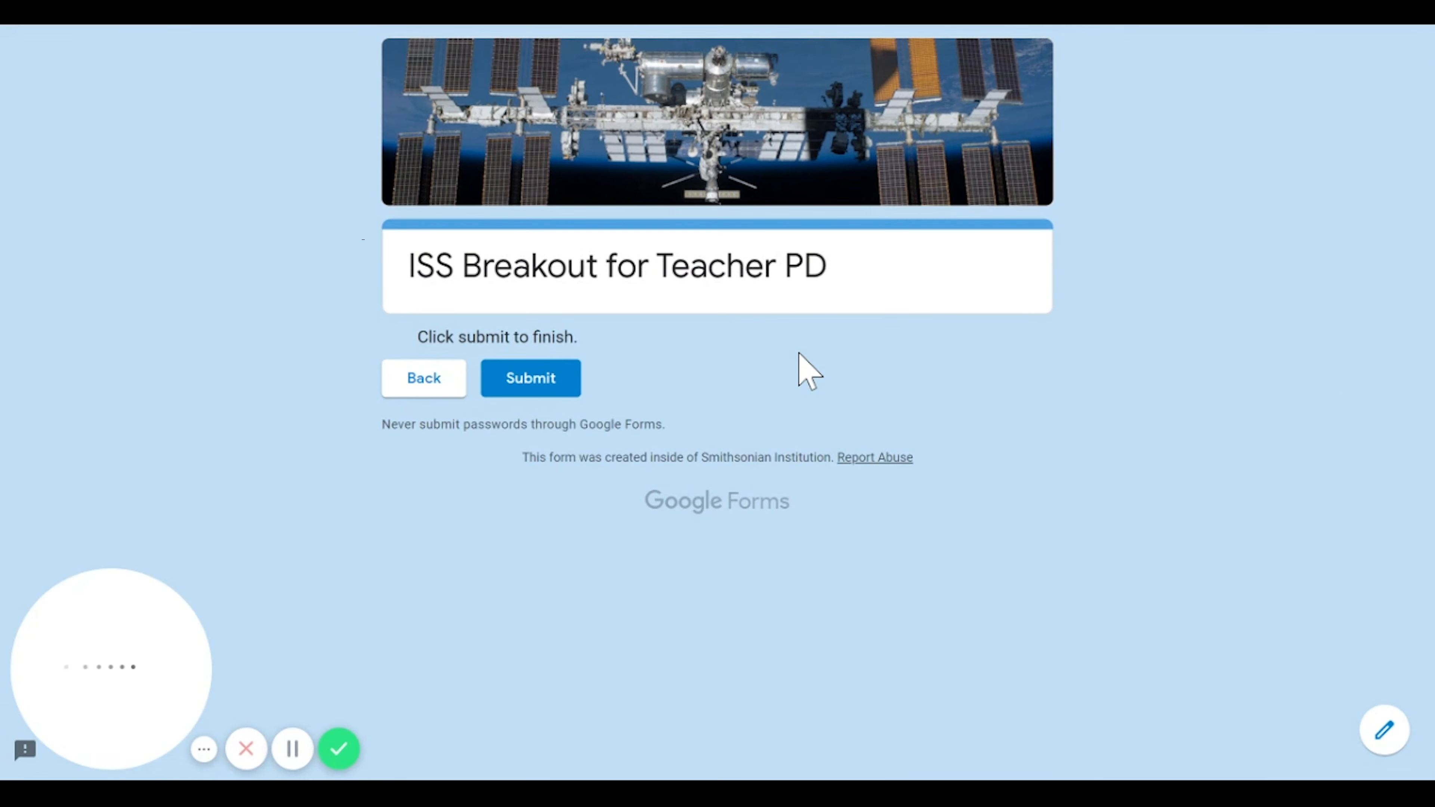